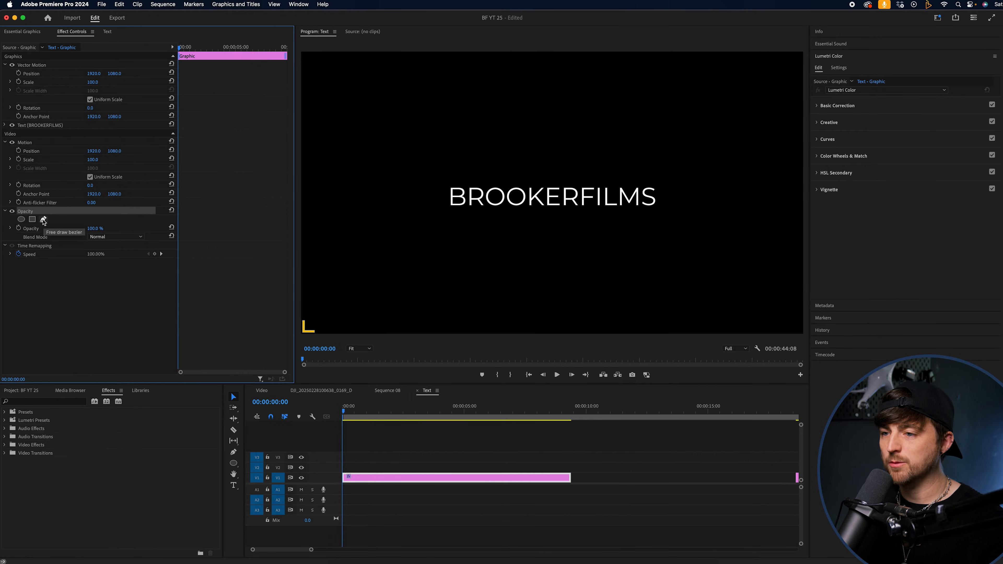
# - Add a hand-drawn four-point mask with heavy feather around the BROOKERFILMS title
pyautogui.click(43, 219)
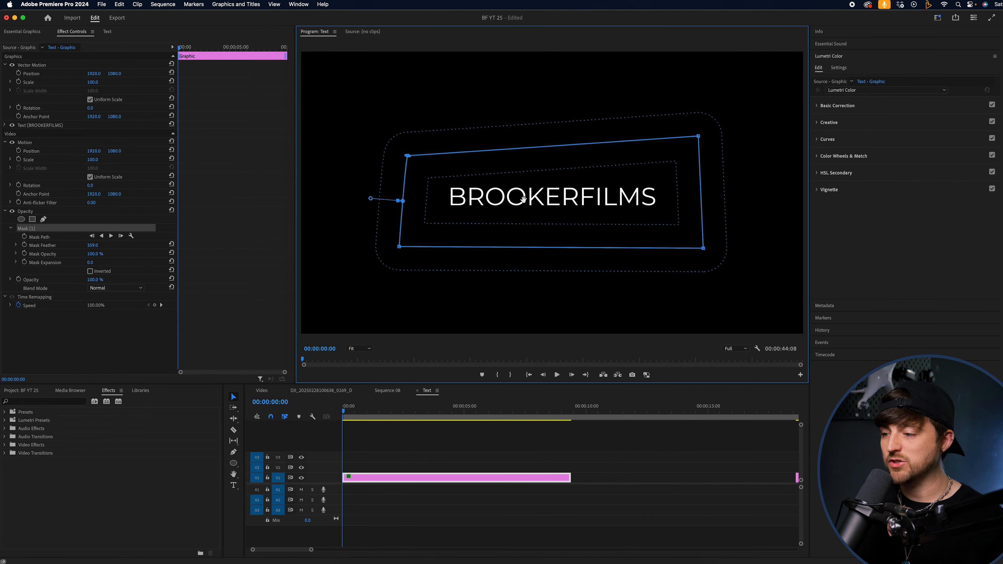
# - Keyframe the feathered Mask Path near the clip start and about three seconds in for a fade-on reveal
pyautogui.click(384, 411)
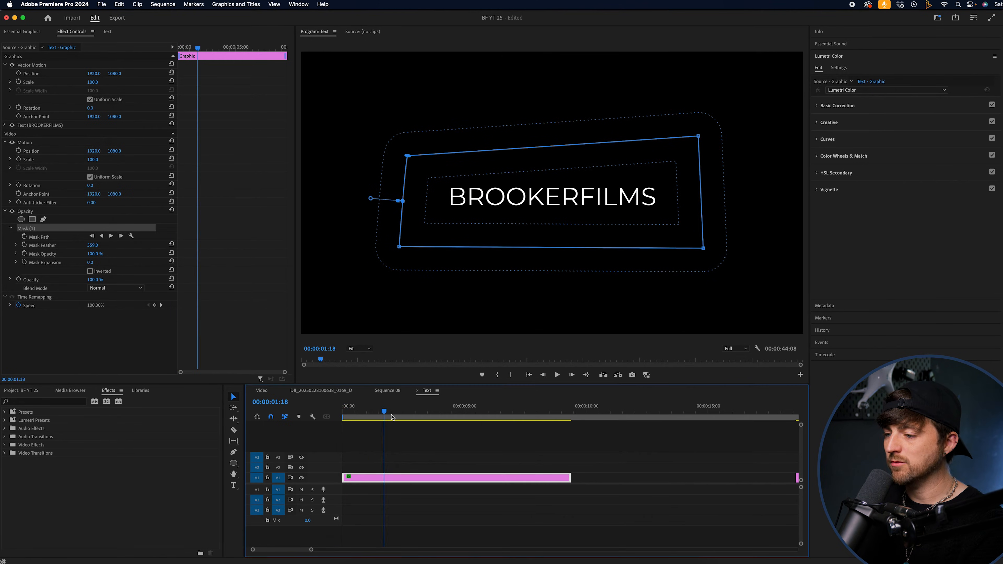
pyautogui.click(416, 411)
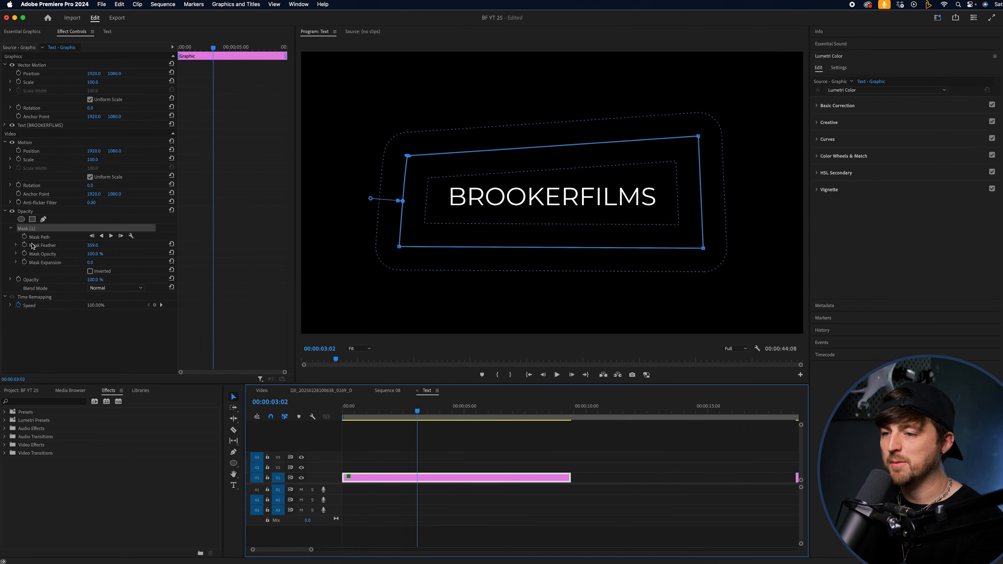
pyautogui.moveTo(24, 238)
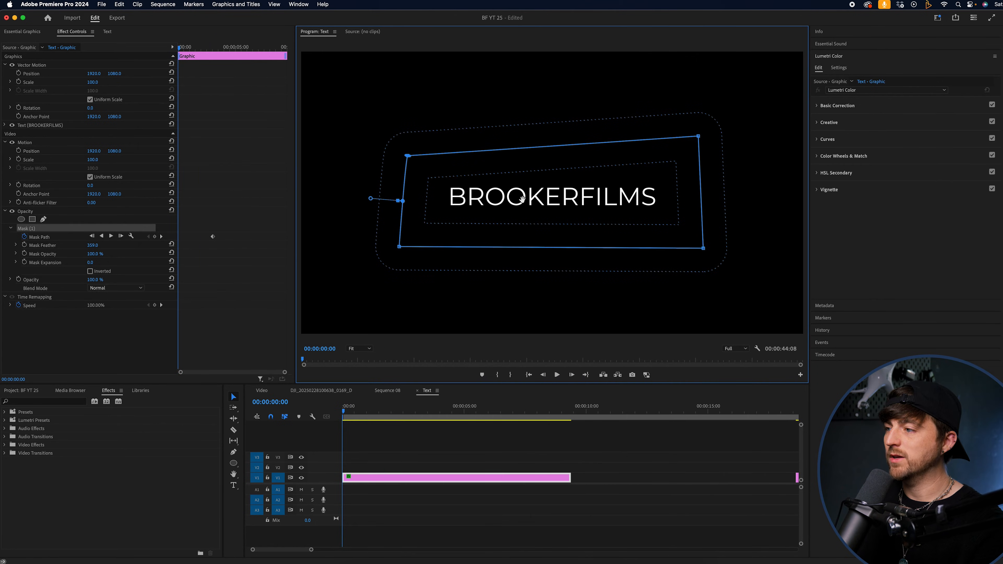
pyautogui.click(556, 374)
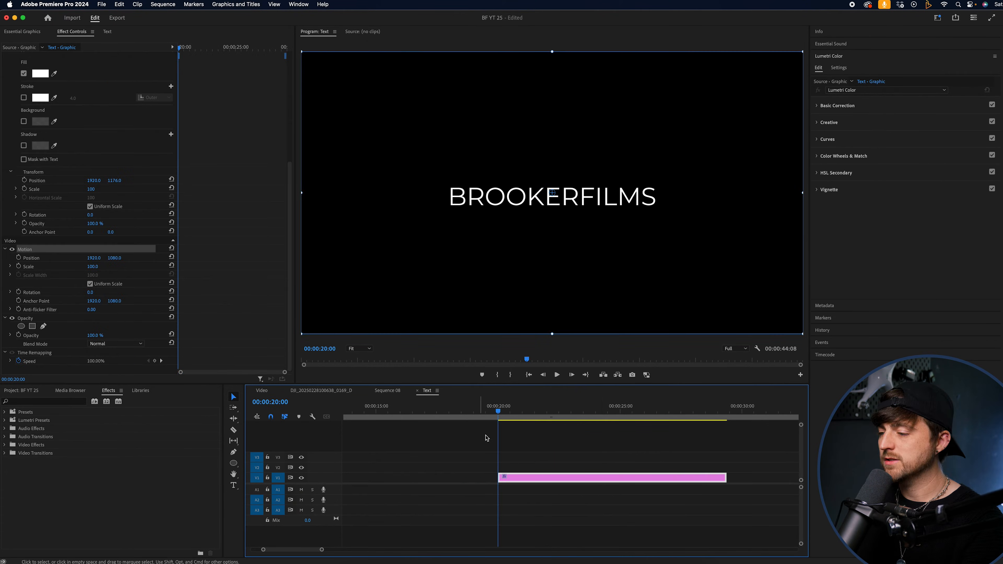
# - Keyframe the second title's Scale from 120 at the start back to 100 for a crash-in
pyautogui.click(535, 409)
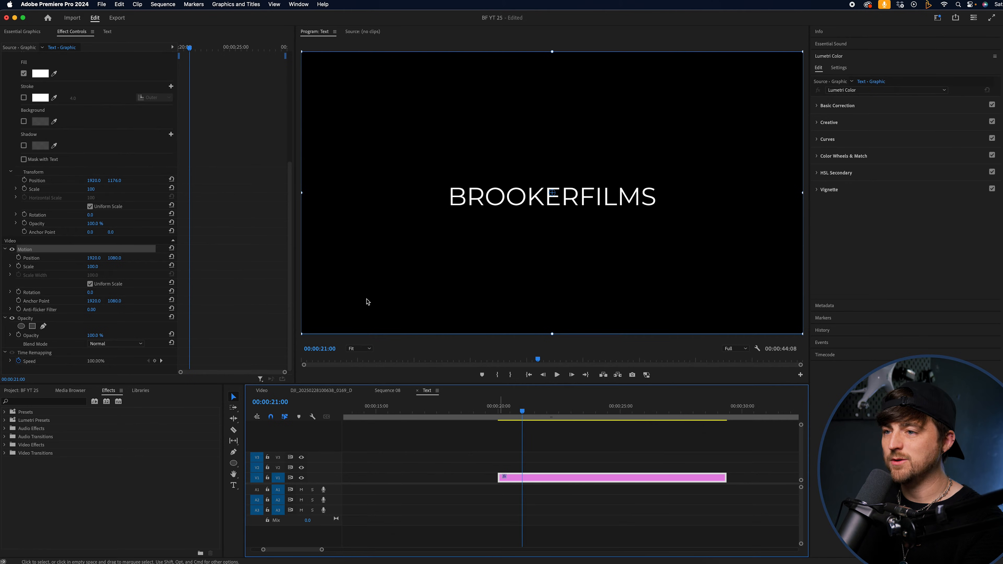
pyautogui.moveTo(19, 266)
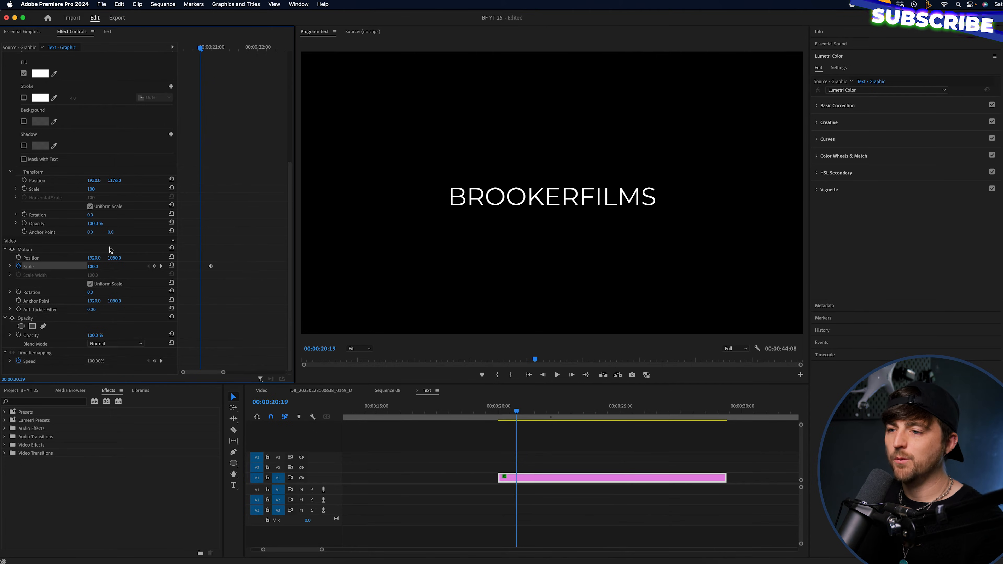
pyautogui.click(93, 266)
pyautogui.write('120')
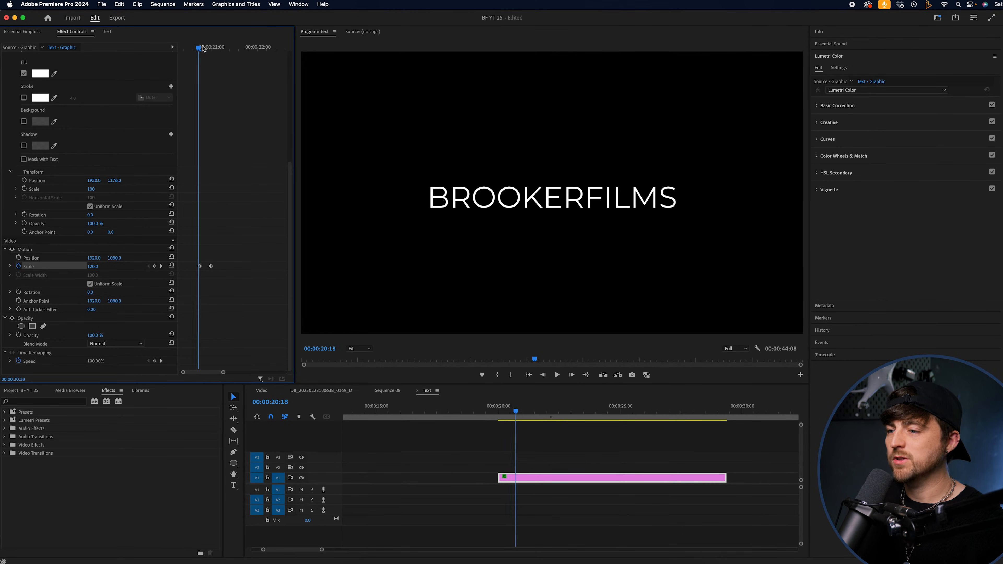
pyautogui.click(96, 266)
pyautogui.write('100')
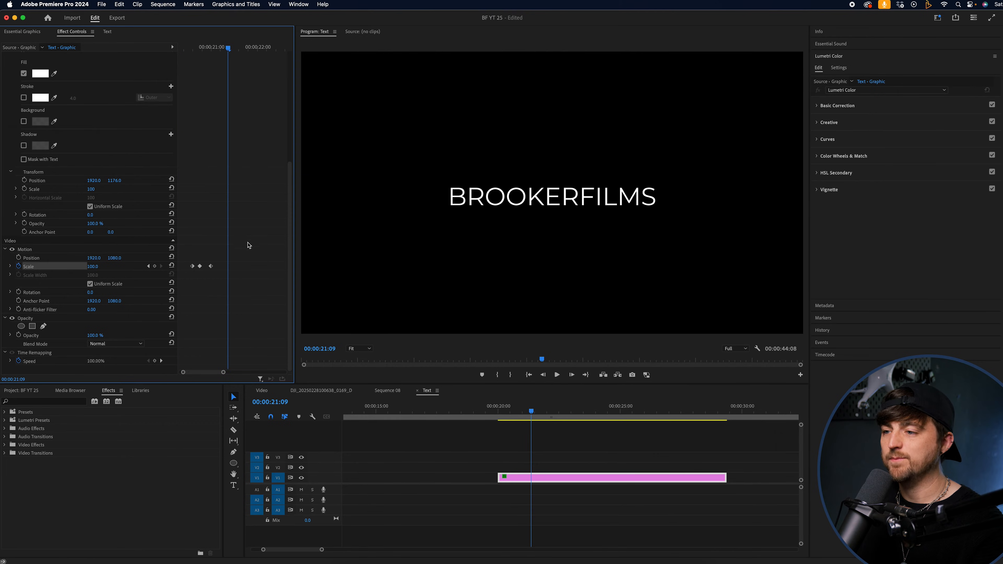
pyautogui.moveTo(218, 271)
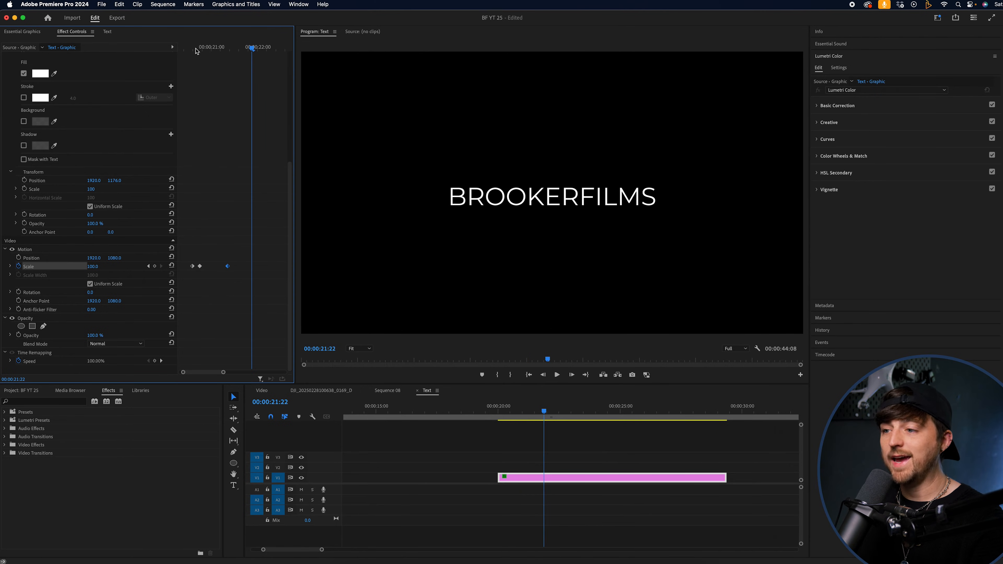
# - Set the second title's Scale keyframes to Ease In / Ease Out and adjust their timing
pyautogui.rightClick(194, 265)
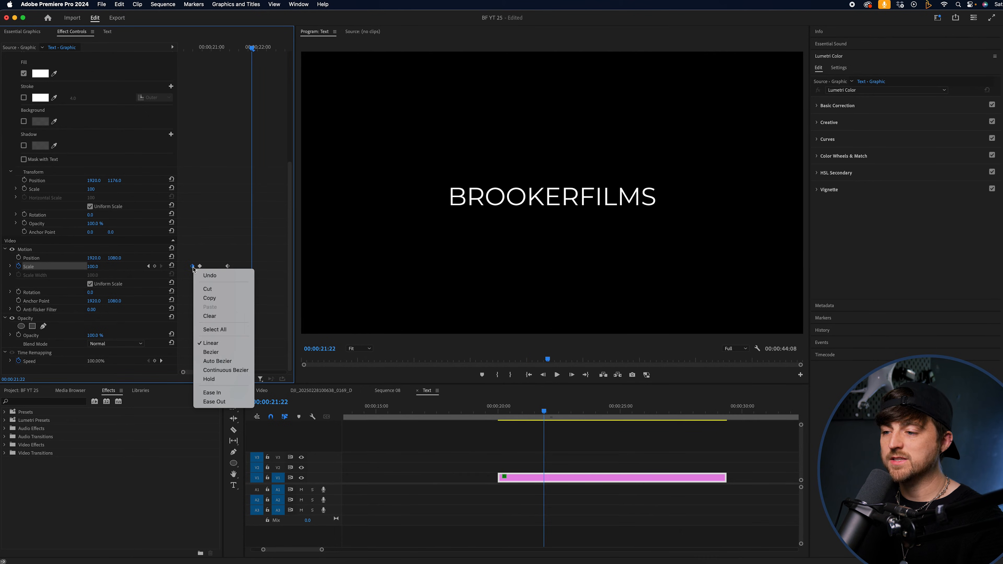
pyautogui.moveTo(215, 401)
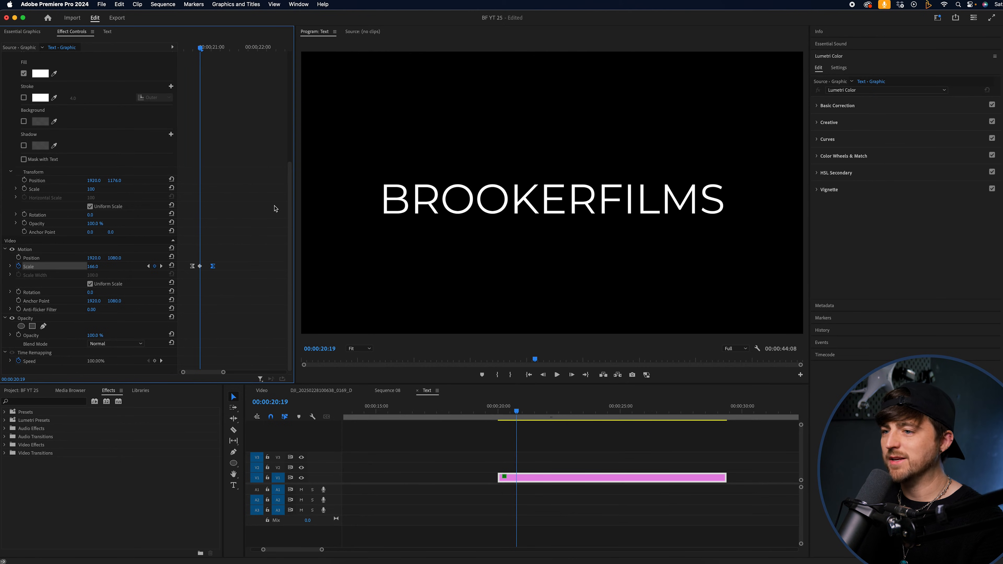
pyautogui.moveTo(93, 265); pyautogui.dragTo(108, 266)
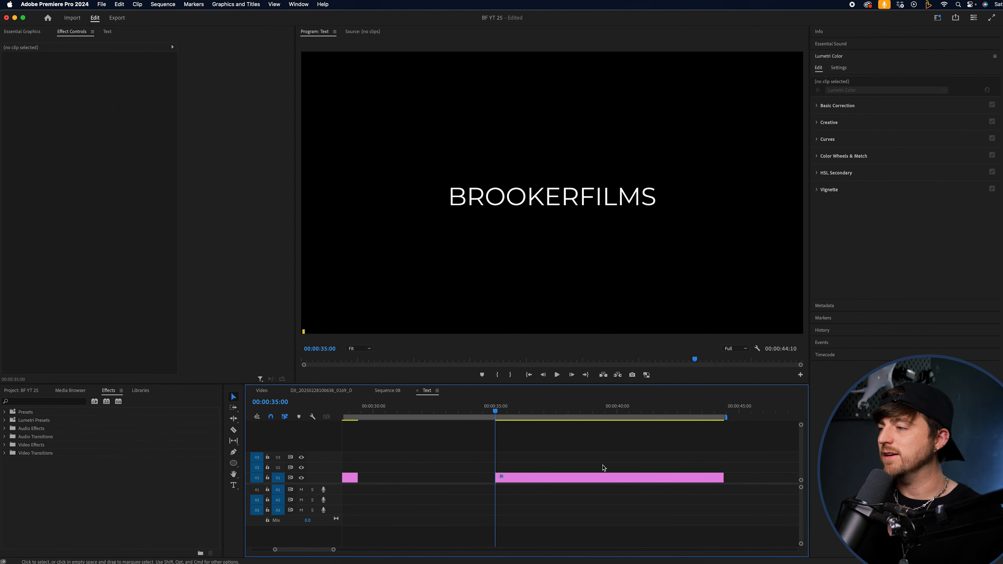
# - Draw a white stroked Pen-tool line beneath the third BROOKERFILMS title as a graphic clip
pyautogui.click(607, 478)
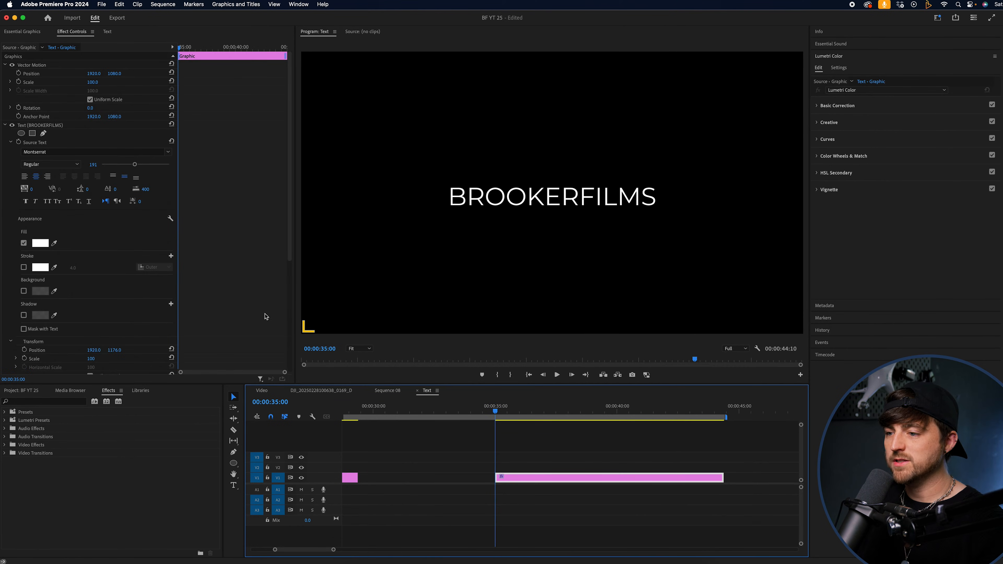
pyautogui.click(402, 501)
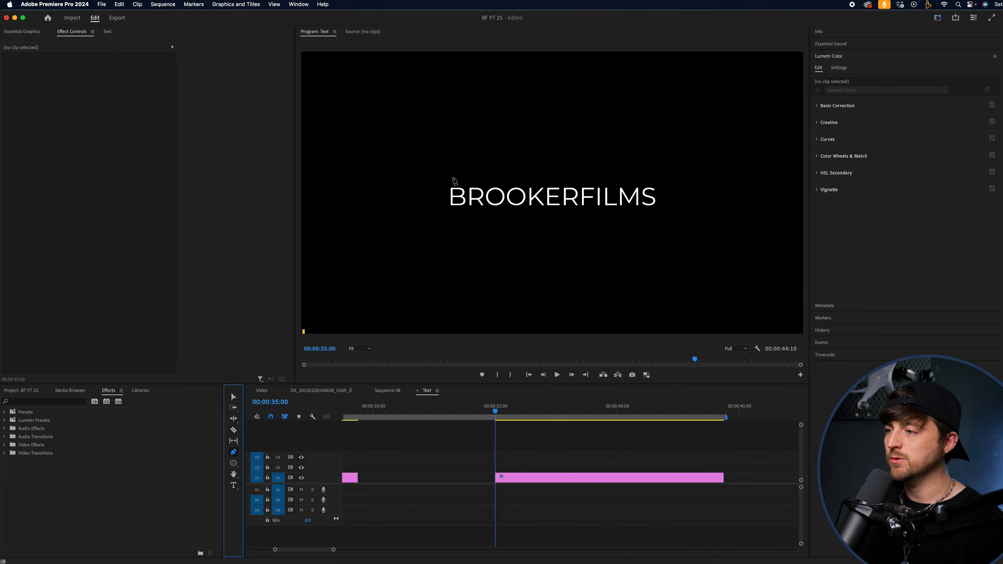
pyautogui.moveTo(421, 214)
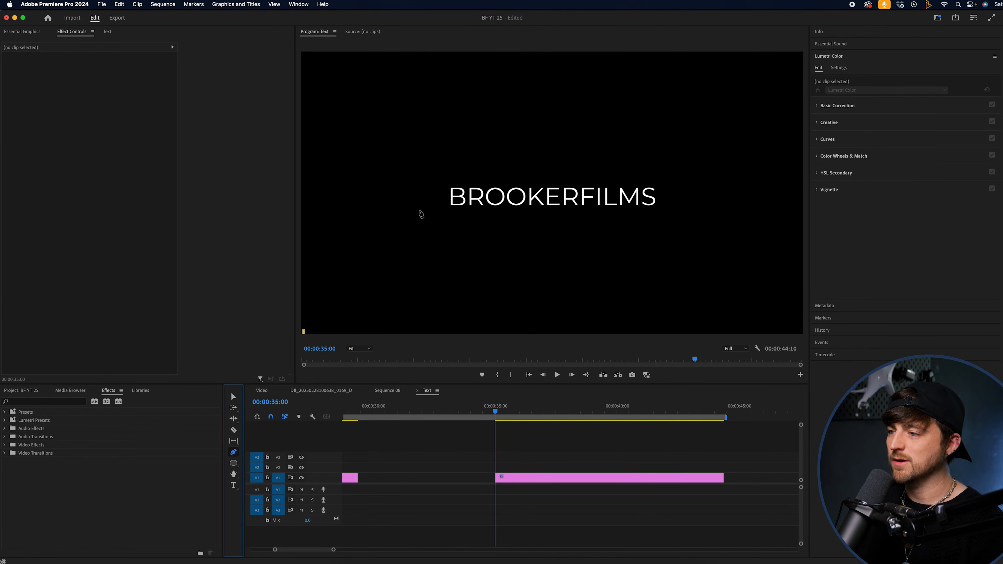
pyautogui.click(556, 467)
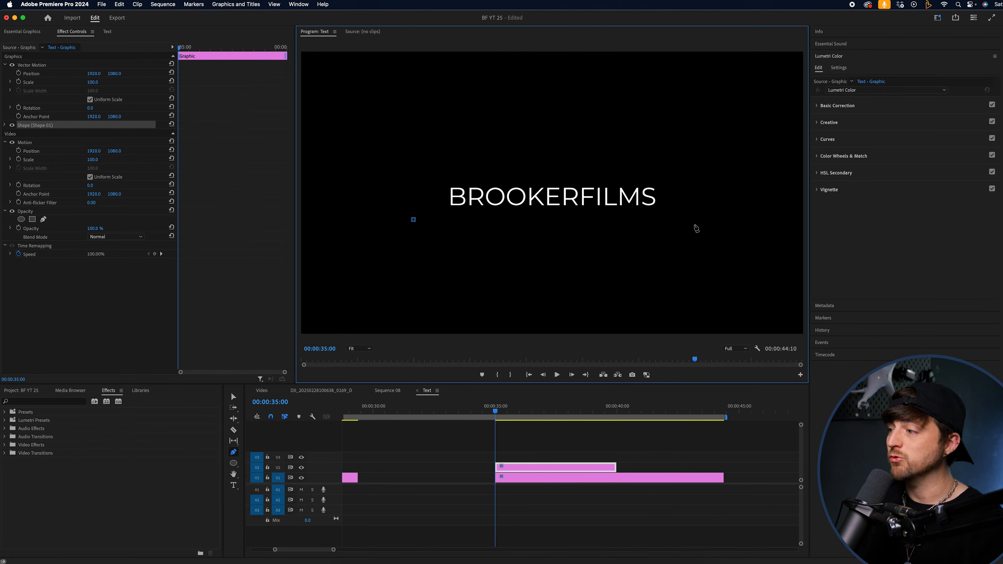
pyautogui.moveTo(413, 220); pyautogui.dragTo(695, 220)
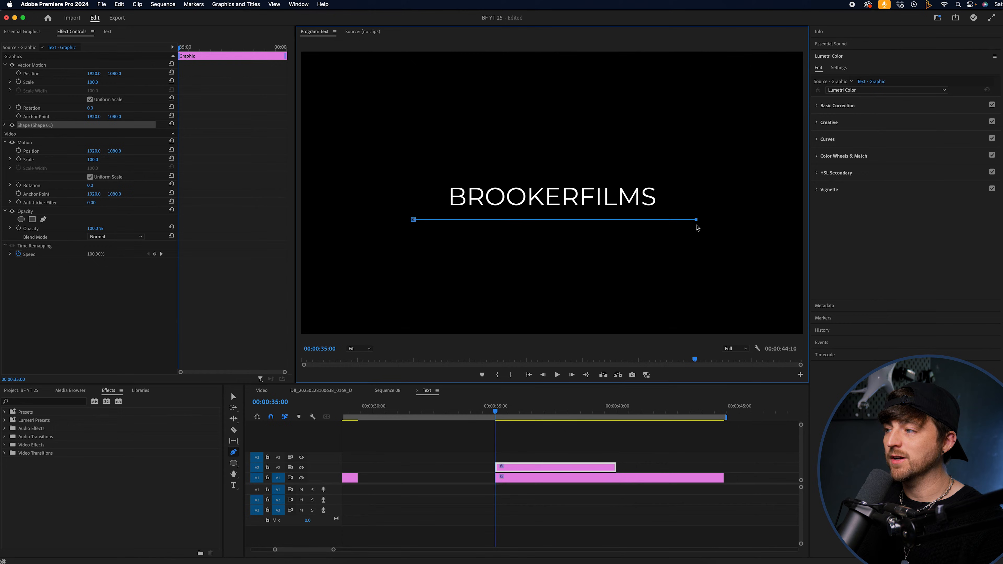
pyautogui.moveTo(716, 249)
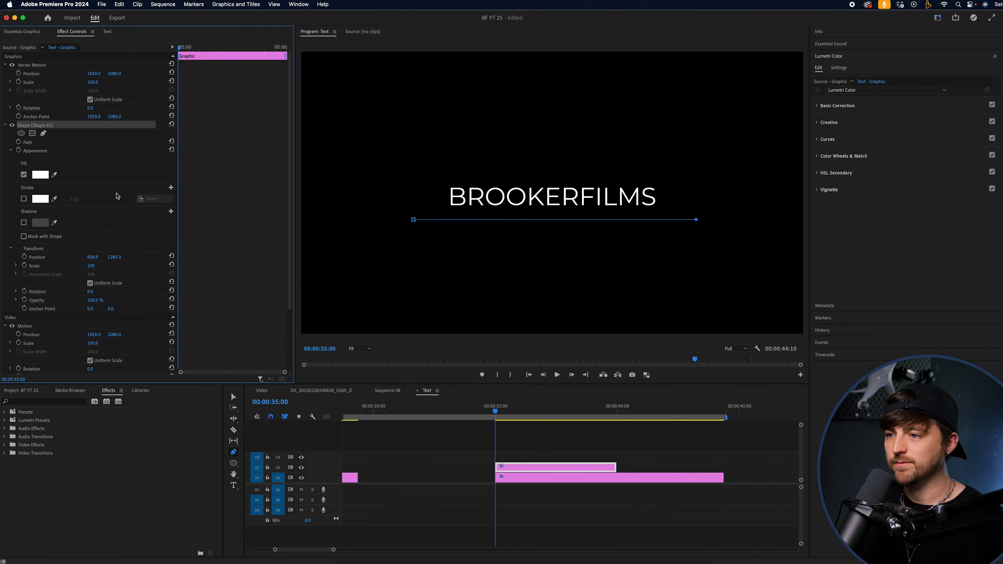
pyautogui.click(23, 175)
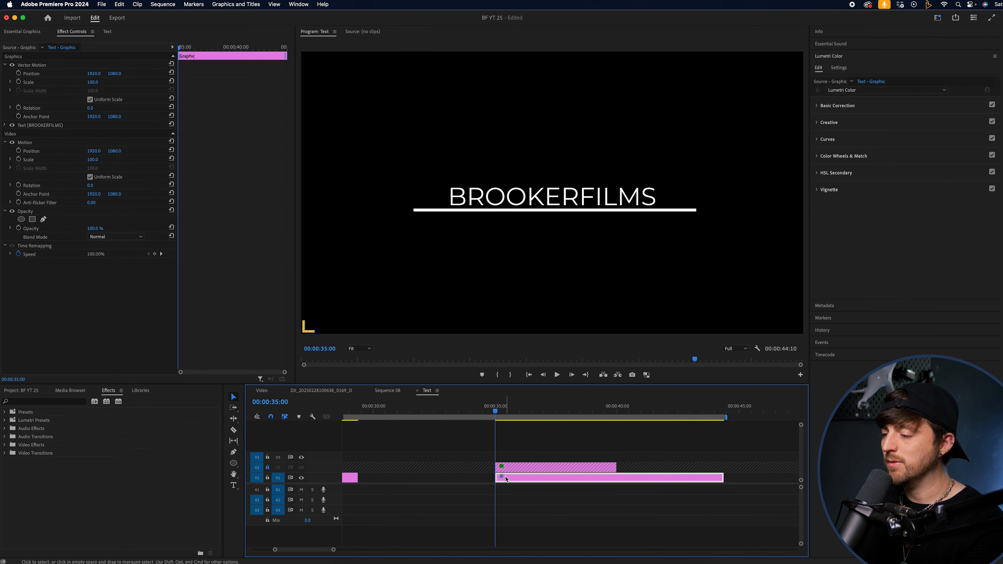
# - Keyframe the third title's Position lower and add a rectangular mask above the line hiding it
pyautogui.click(512, 408)
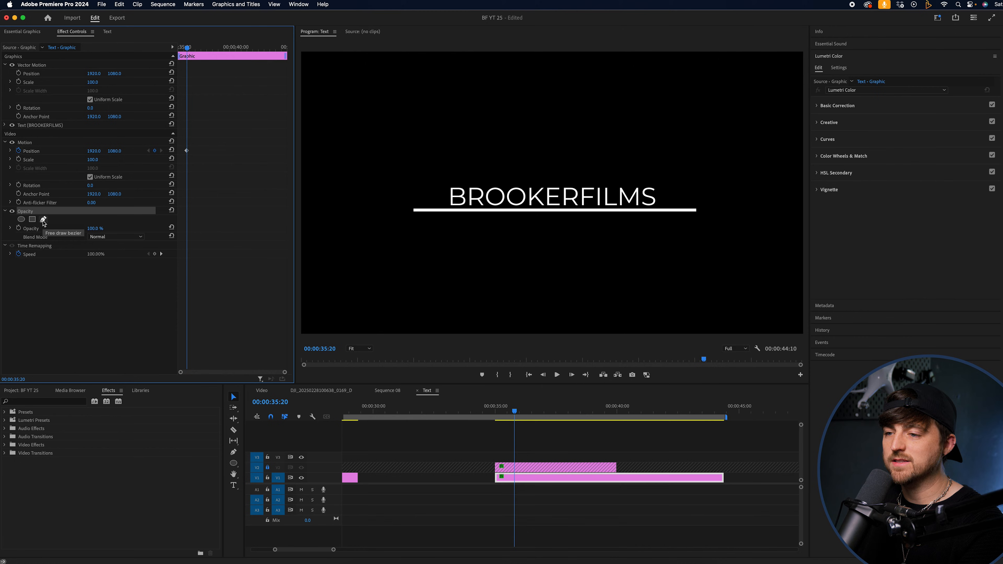
pyautogui.click(43, 219)
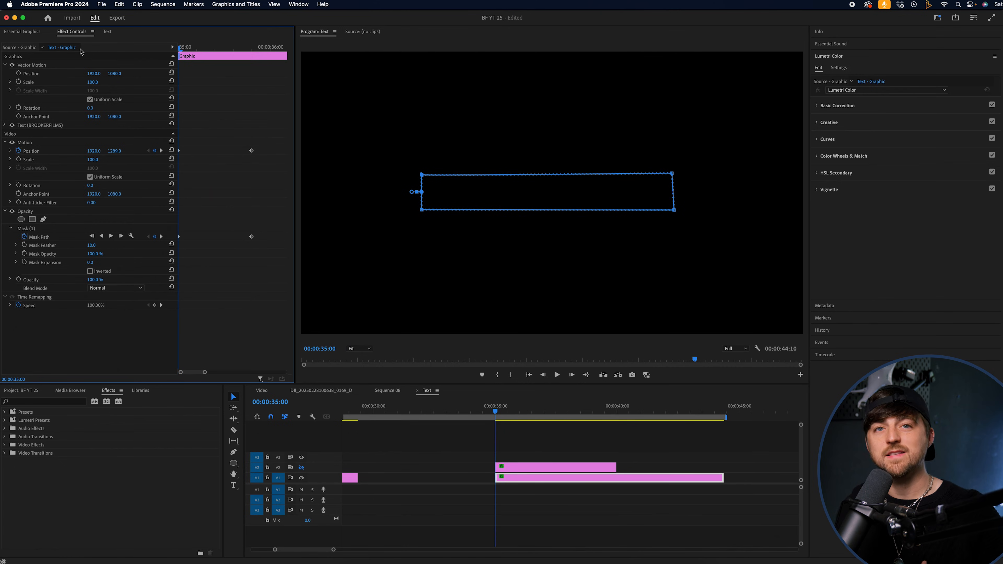
pyautogui.moveTo(173, 232)
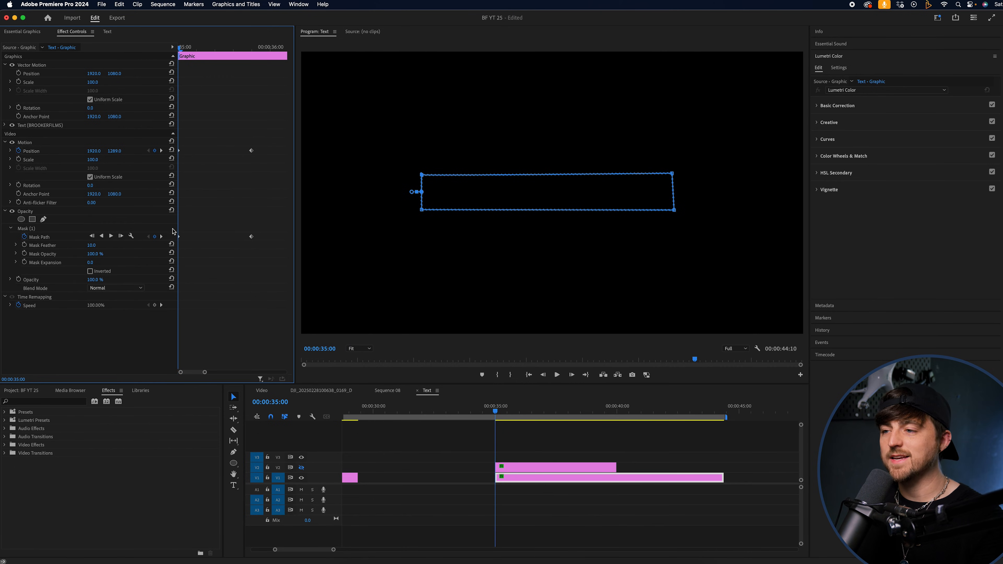
pyautogui.moveTo(180, 238)
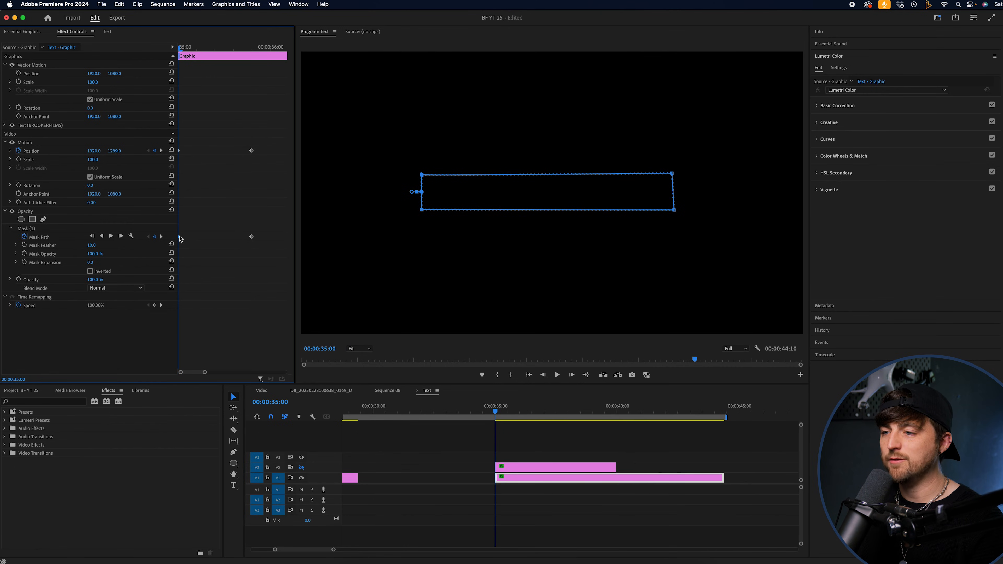
pyautogui.rightClick(182, 228)
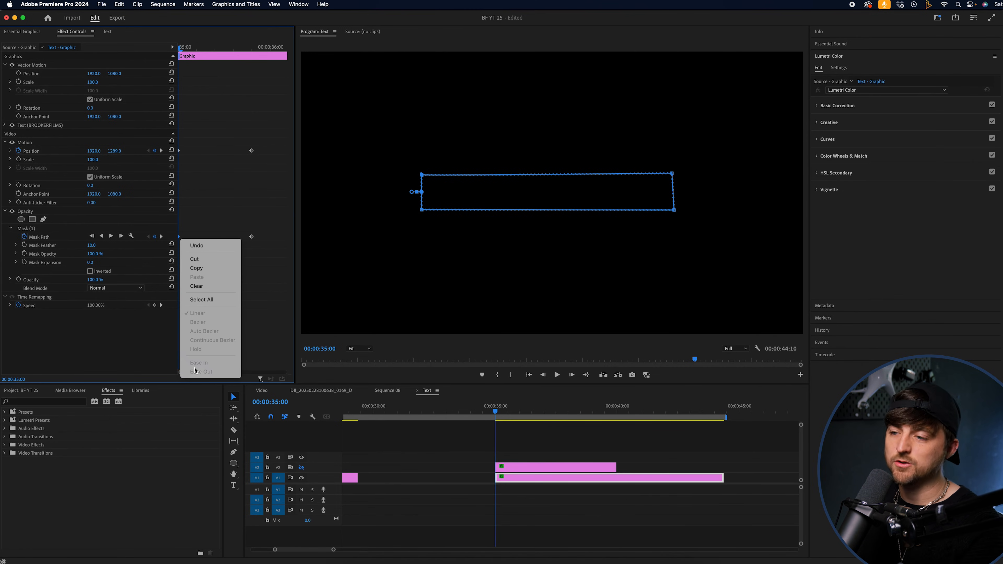
pyautogui.click(57, 149)
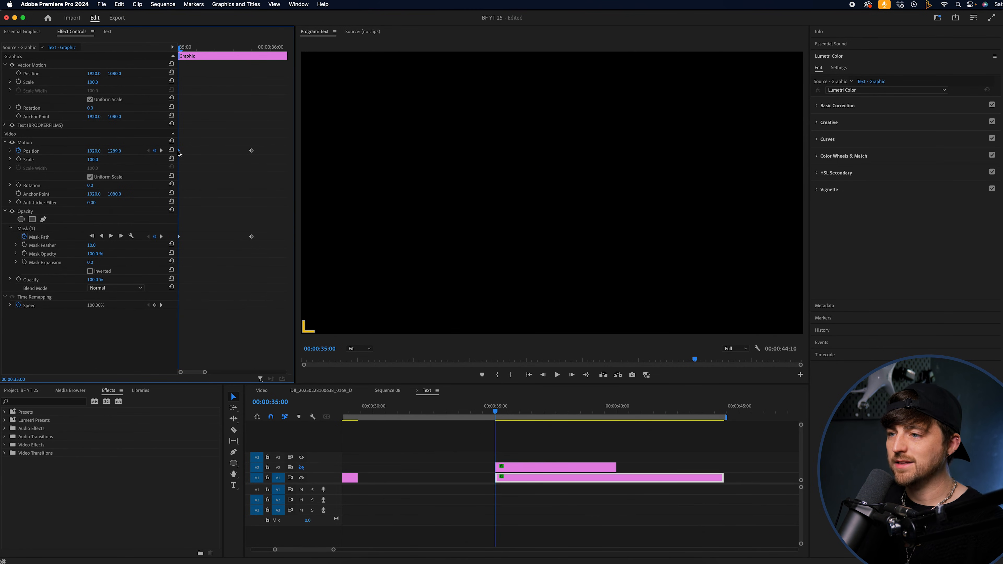
pyautogui.rightClick(185, 151)
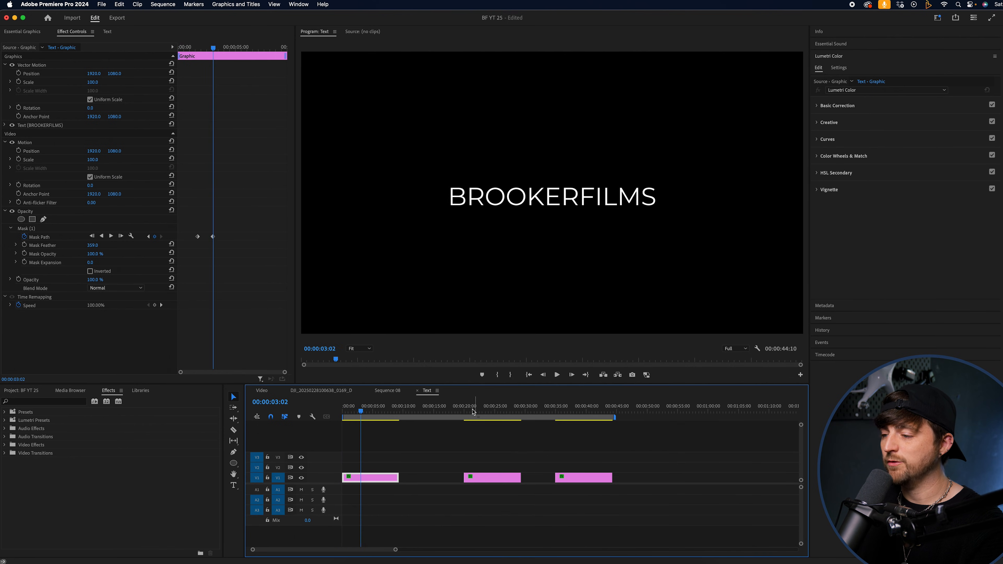
# - Jump to the second title clip at 21 seconds to play back its crash-in
pyautogui.click(492, 477)
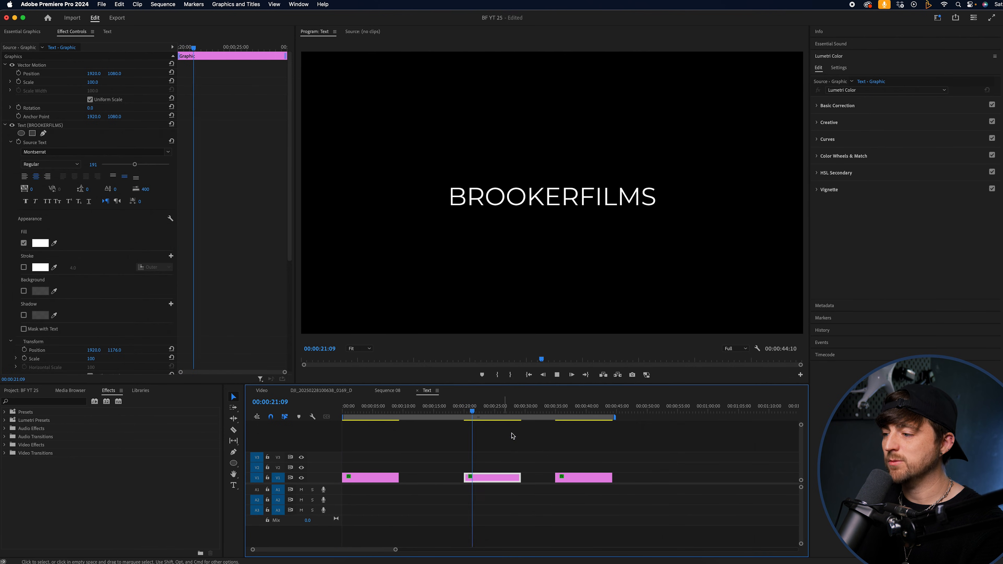